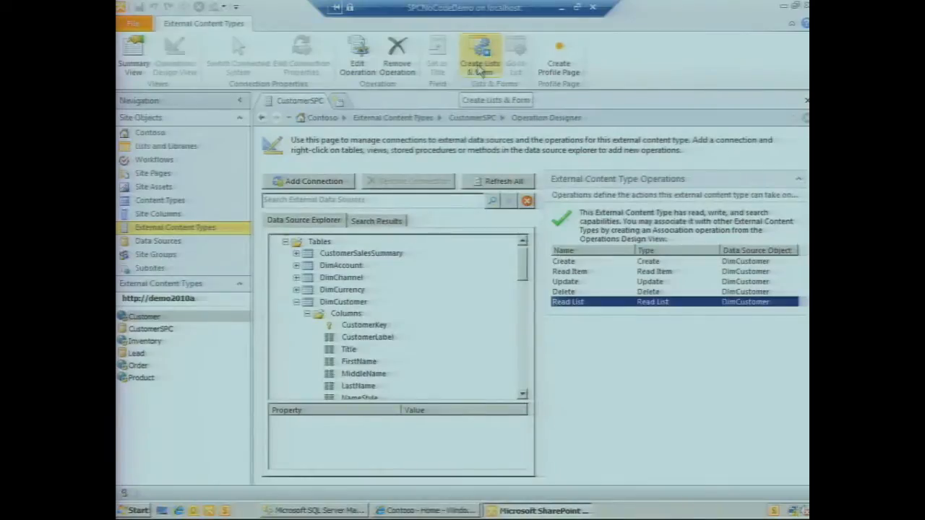
mouse_move(401, 488)
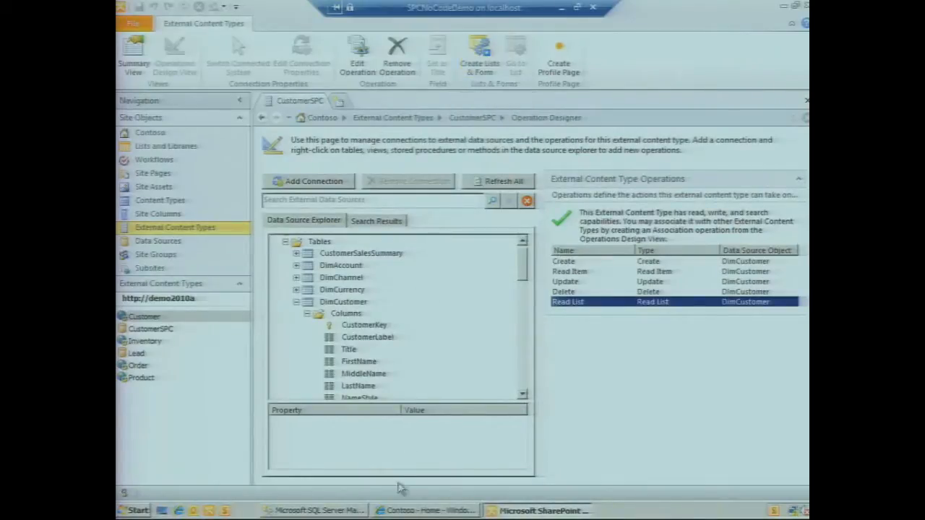
- From the Contoso site, reach Site Actions > More Options and scroll to the External List template
left_click(427, 510)
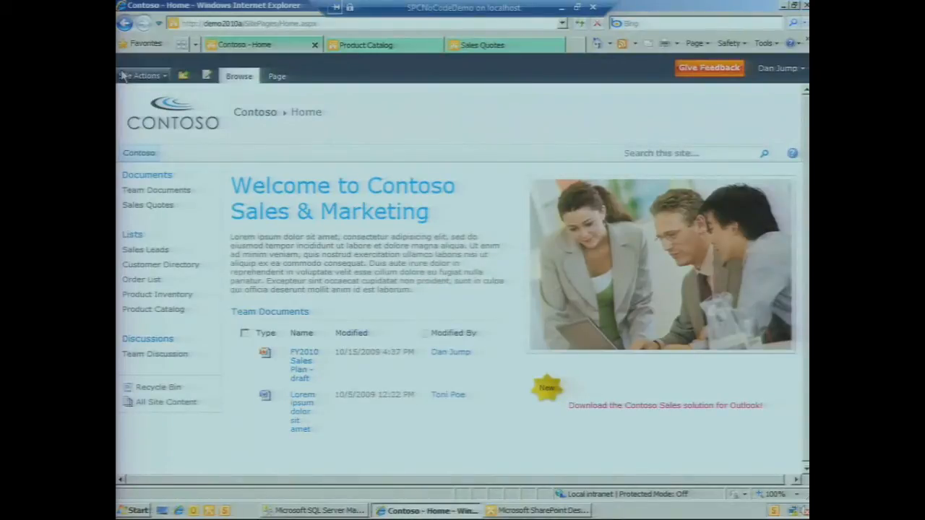
left_click(142, 75)
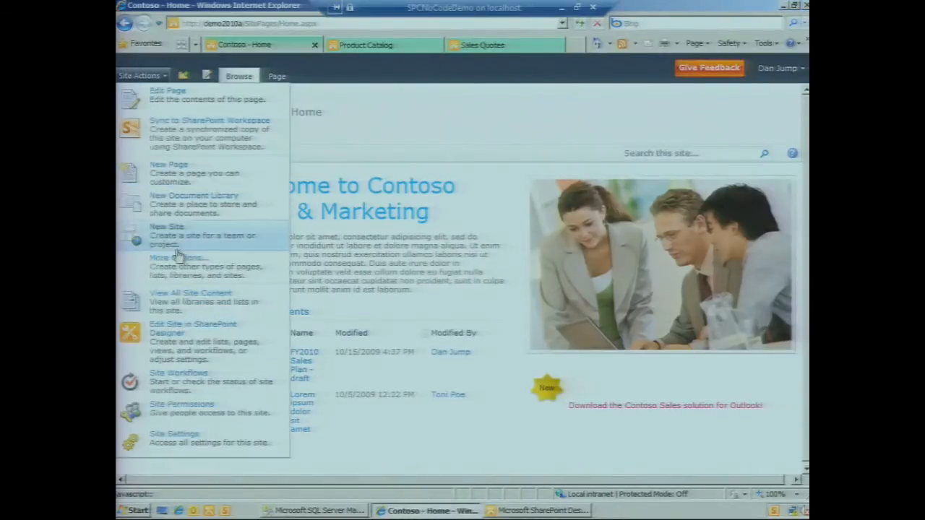
mouse_move(179, 261)
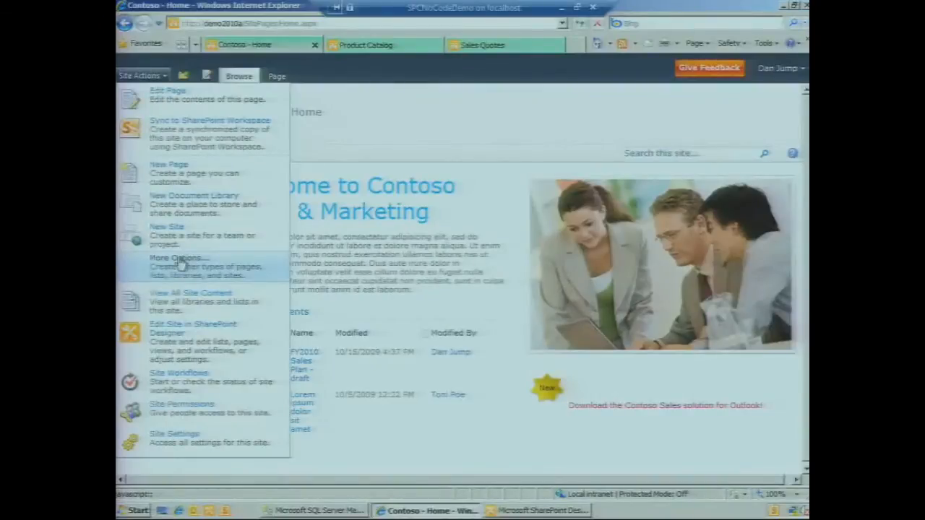
left_click(179, 261)
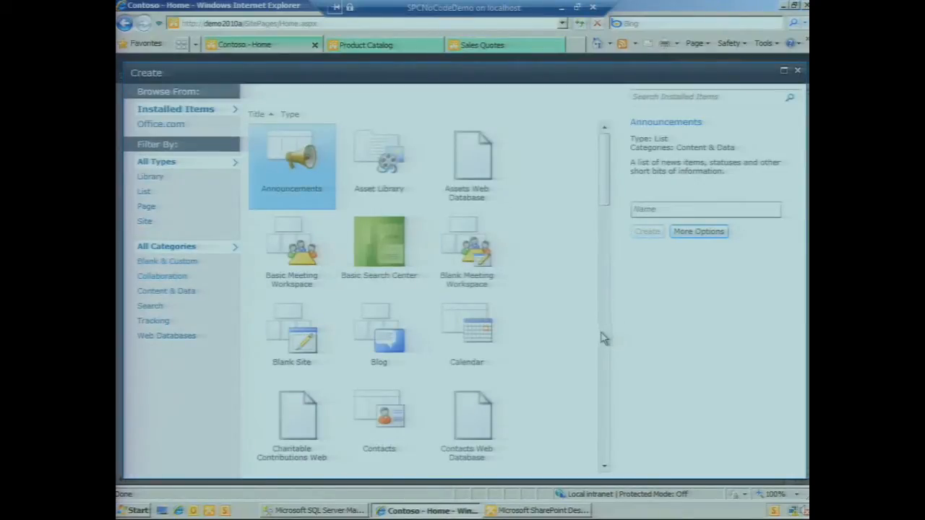
scroll("down", 3)
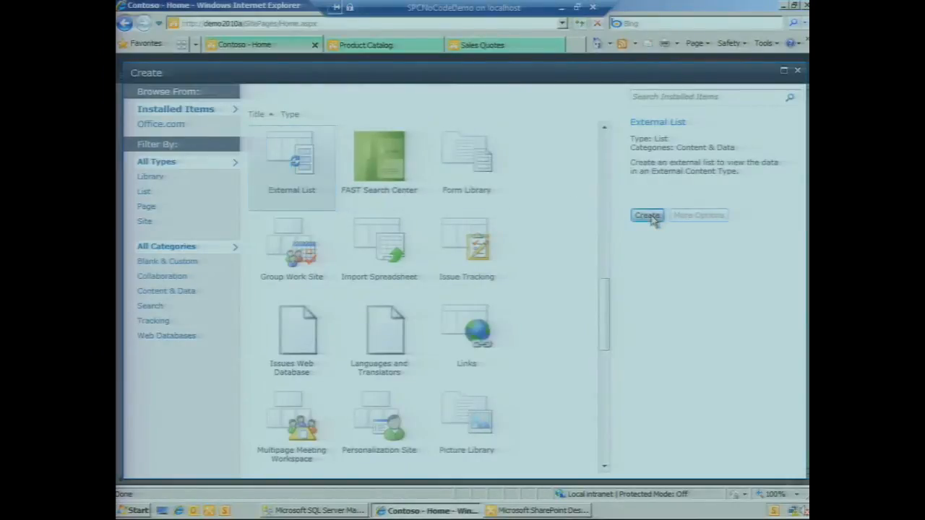
- Name the new external list CustomerSPC and pick the CustomerSPC external content type
left_click(646, 215)
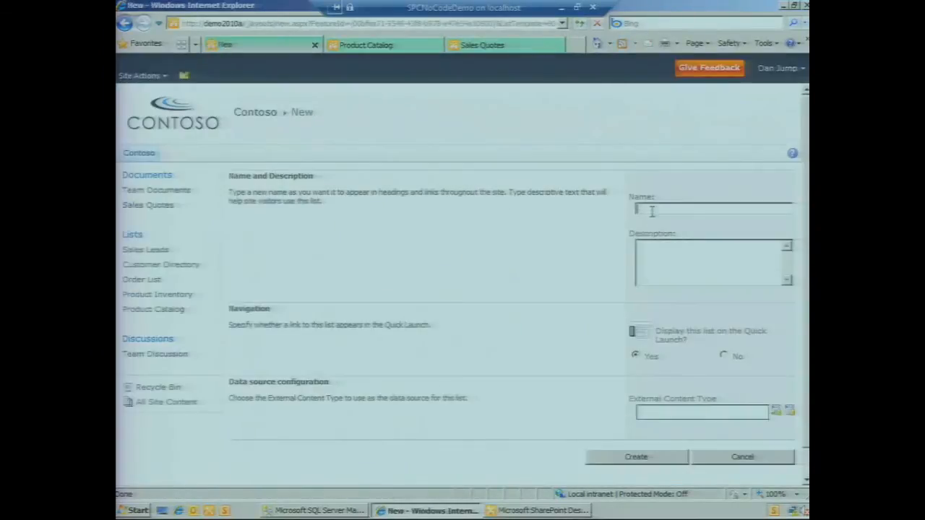
type("Customer")
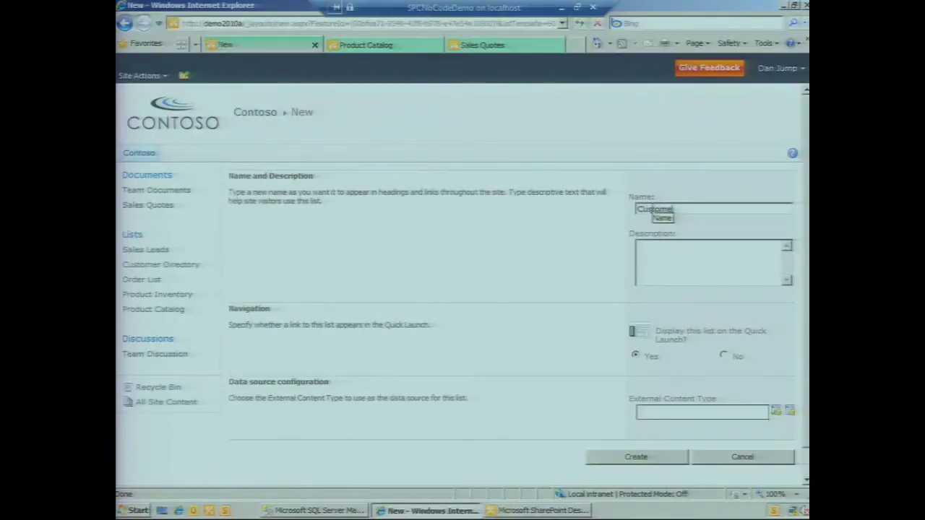
type("SPC")
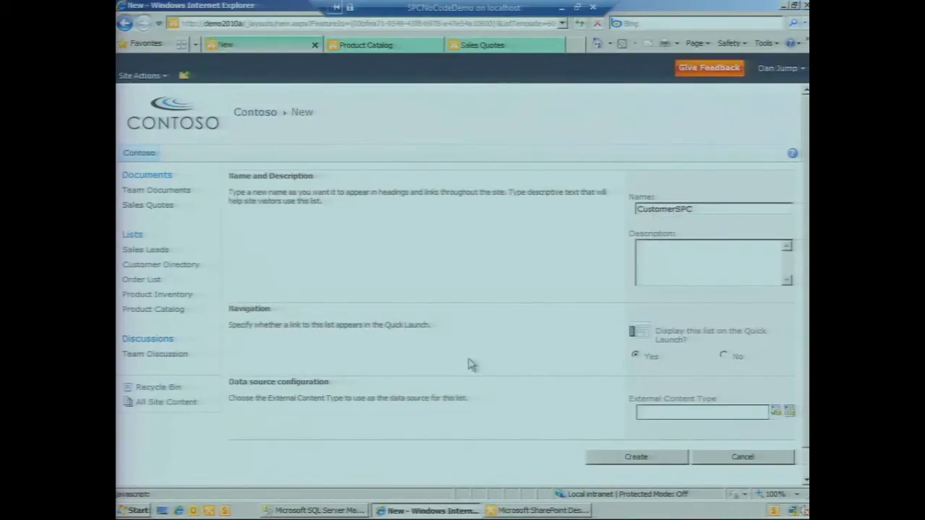
mouse_move(460, 338)
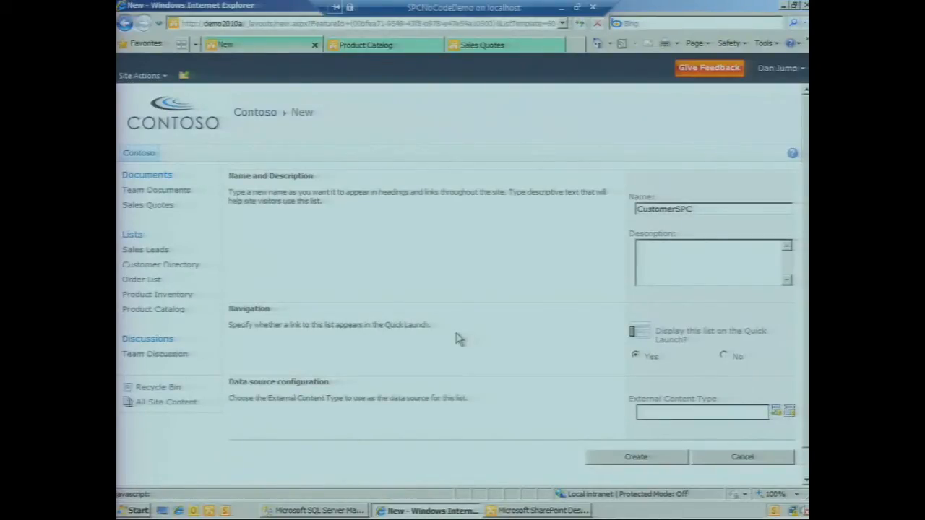
left_click(774, 410)
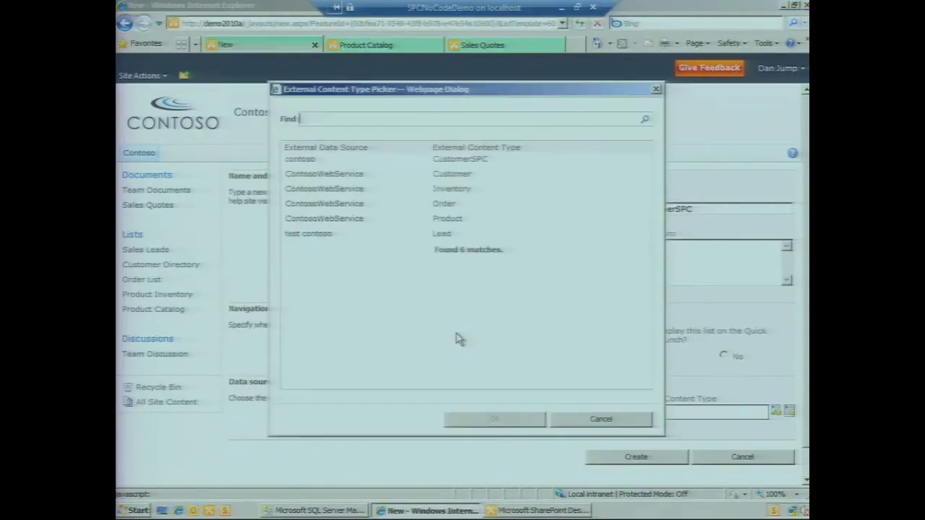
left_click(459, 159)
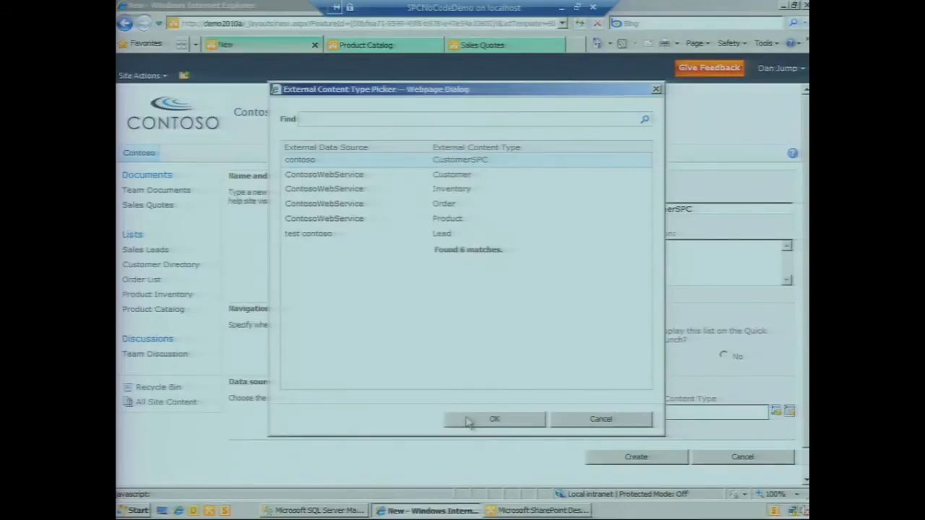
- Confirm CustomerSPC (contoso) as the data source and create the external list
left_click(494, 420)
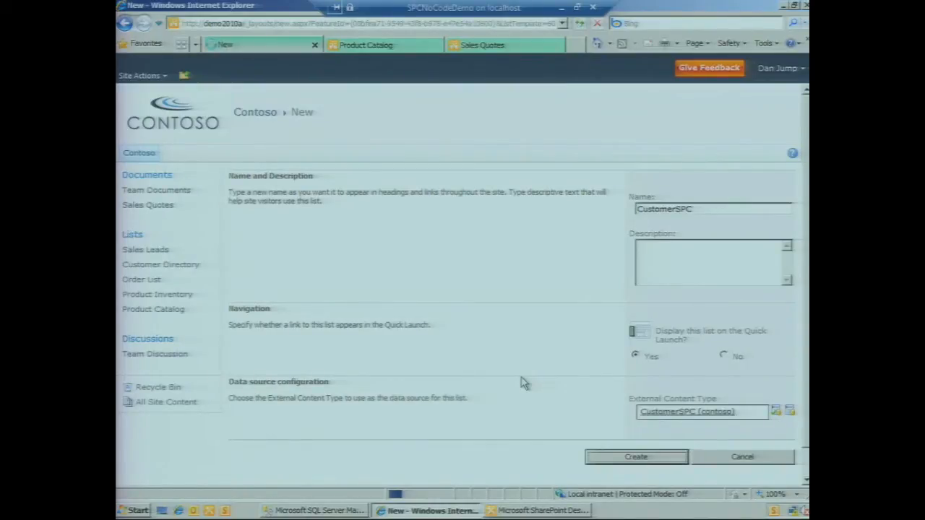
mouse_move(151, 309)
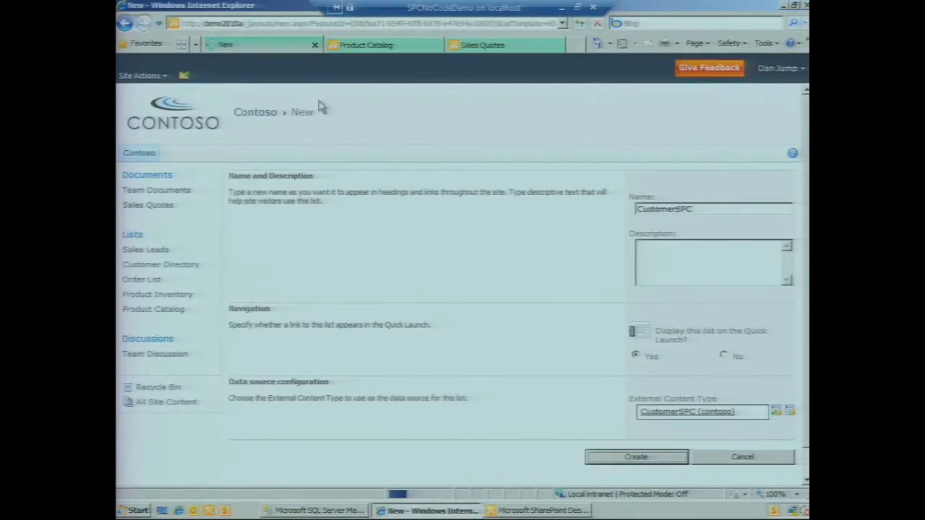
left_click(636, 457)
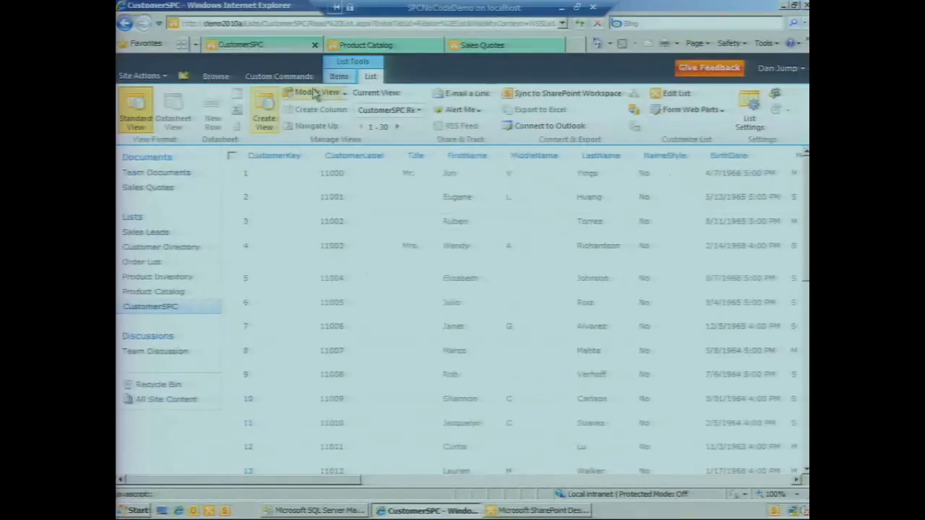
mouse_move(315, 93)
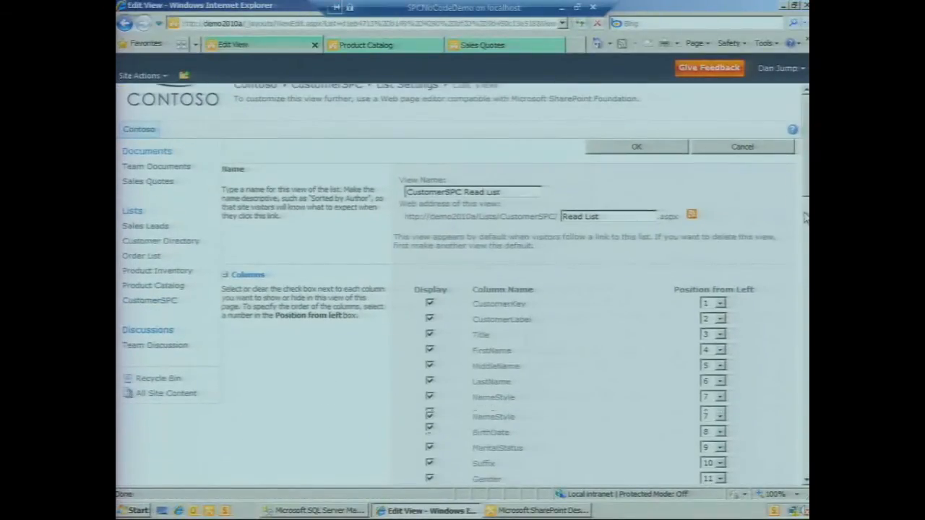
- In Modify View, clear Display for CustomerKey and other unneeded columns, keeping names and email
scroll("down", 3)
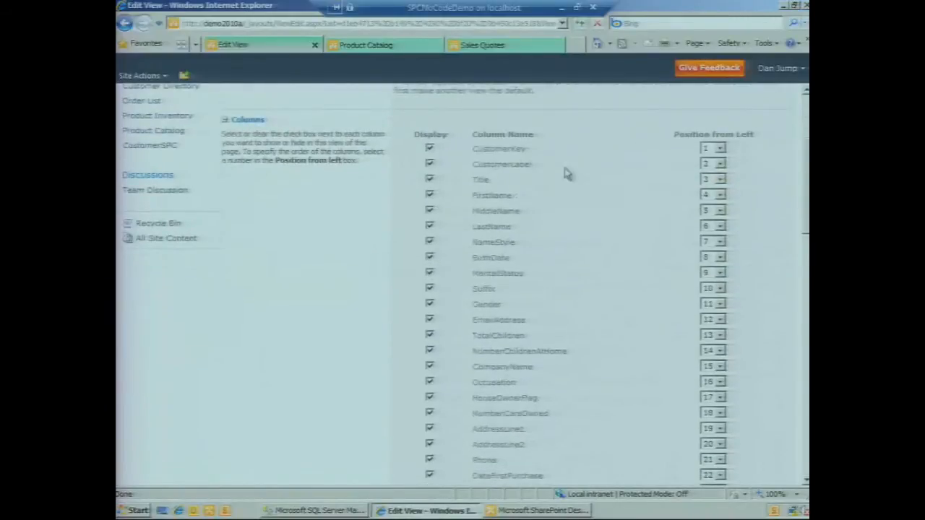
left_click(430, 147)
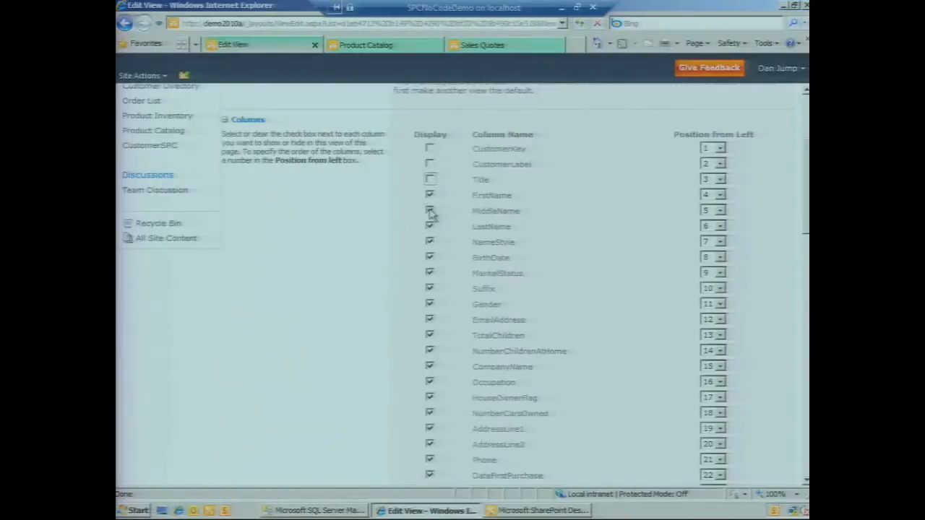
left_click(429, 211)
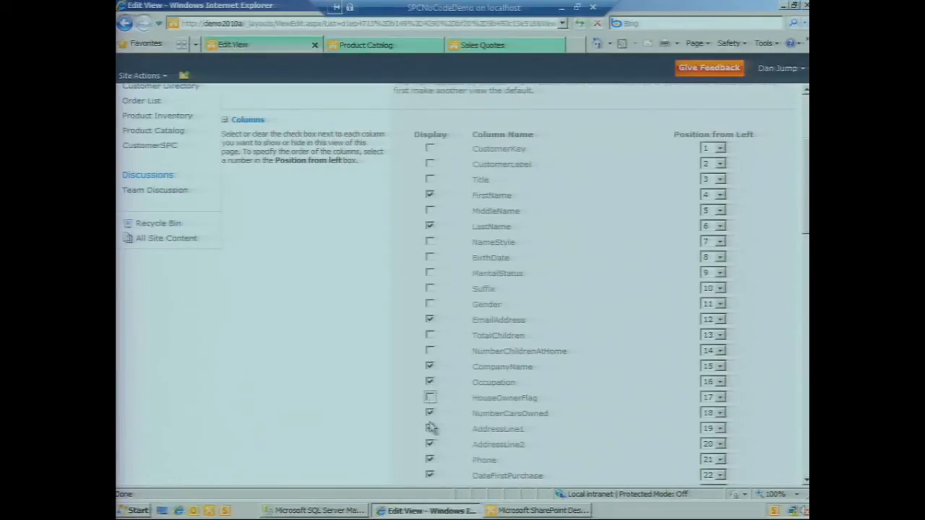
left_click(429, 413)
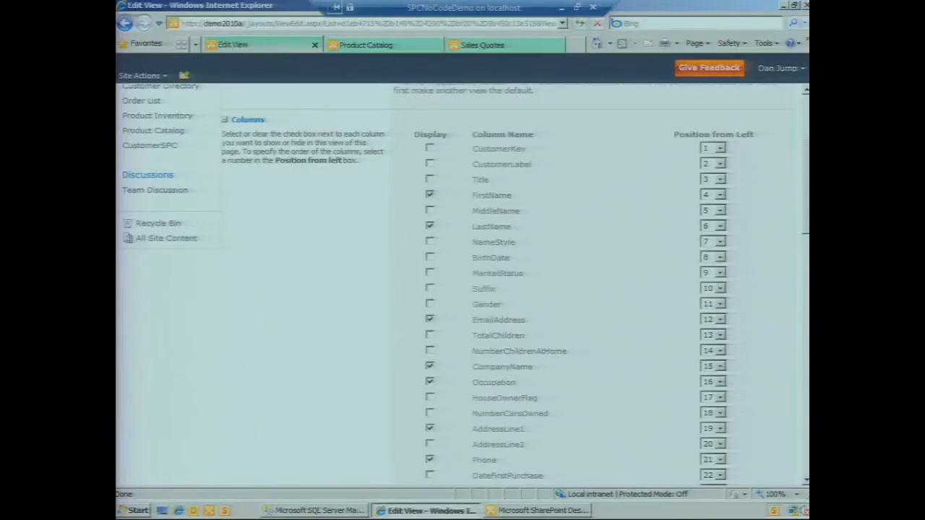
scroll("up", 3)
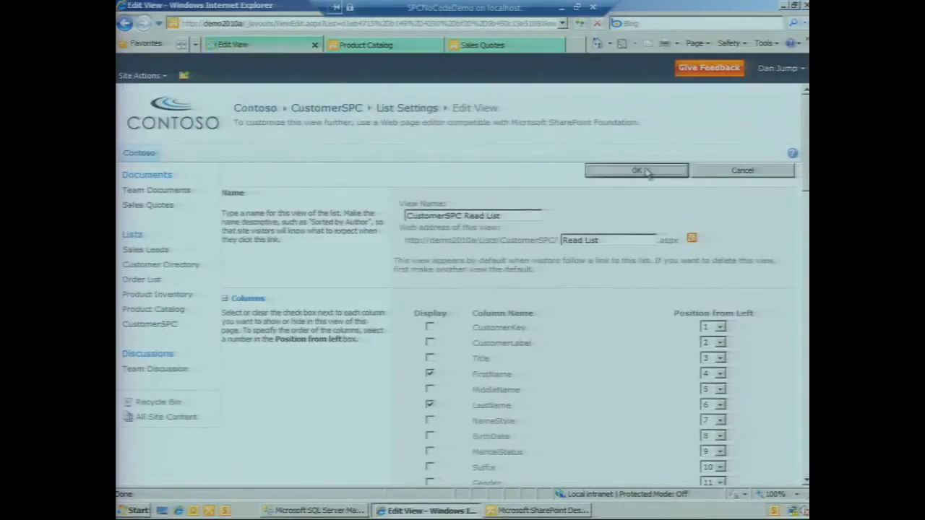
left_click(636, 171)
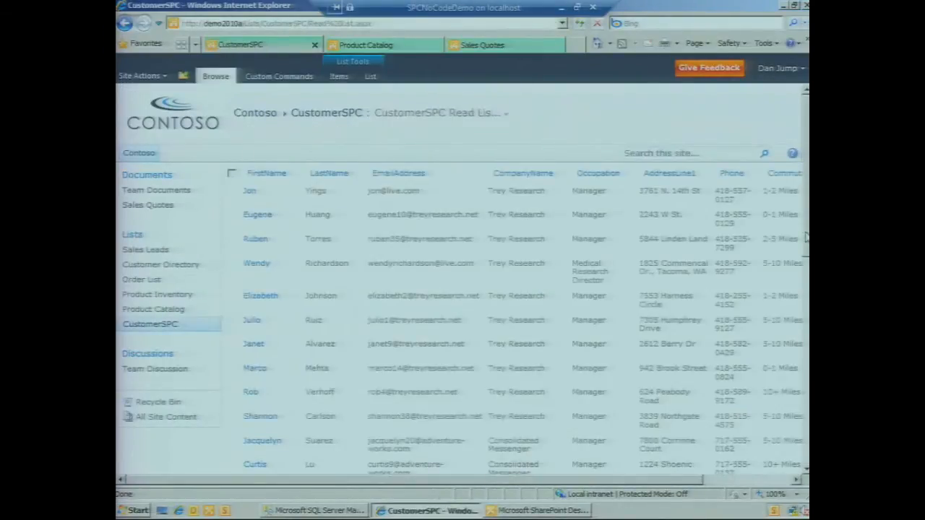
left_click(330, 173)
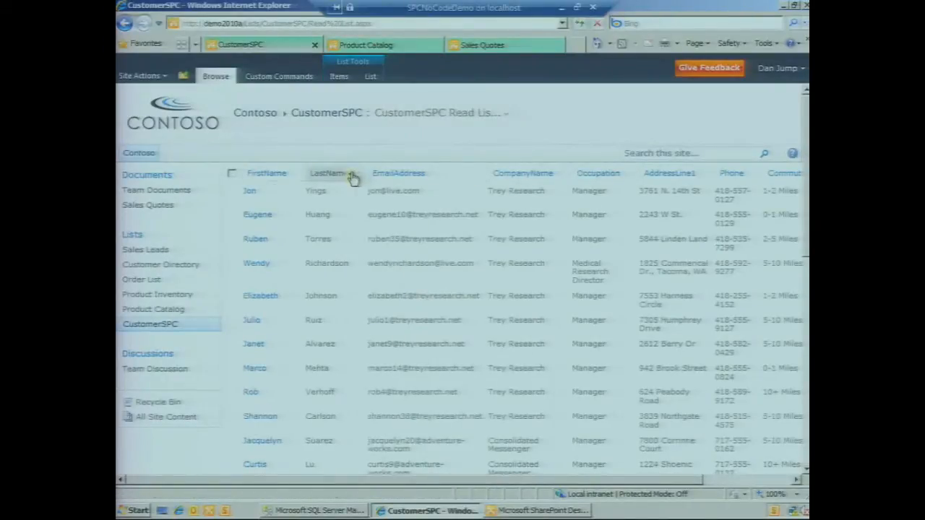
left_click(352, 173)
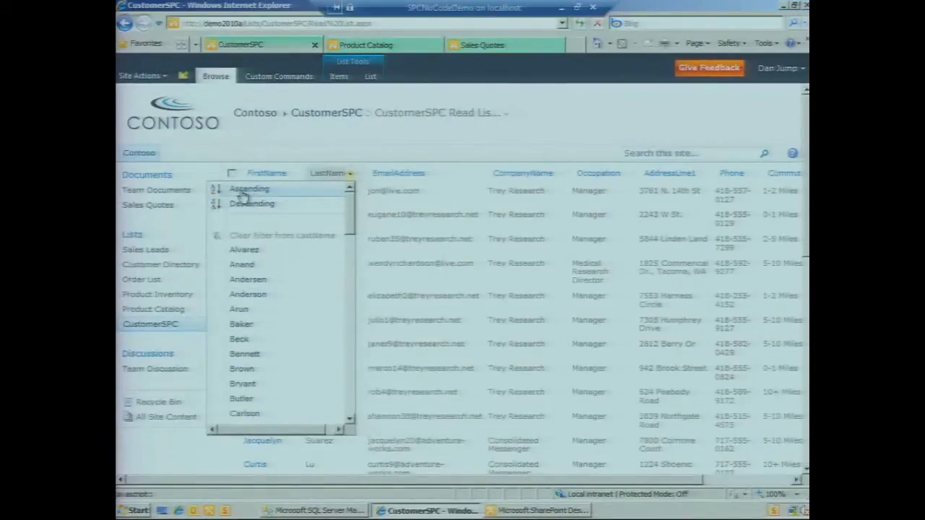
left_click(248, 187)
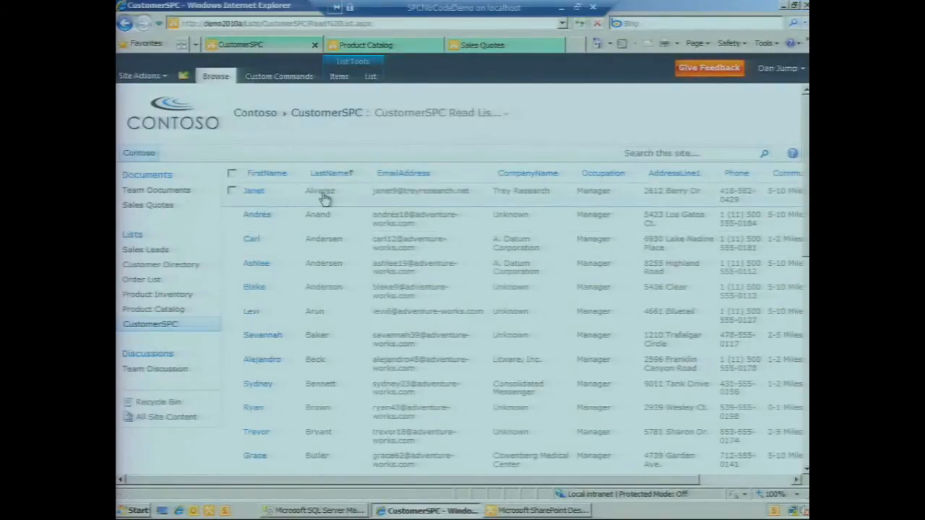
left_click(338, 75)
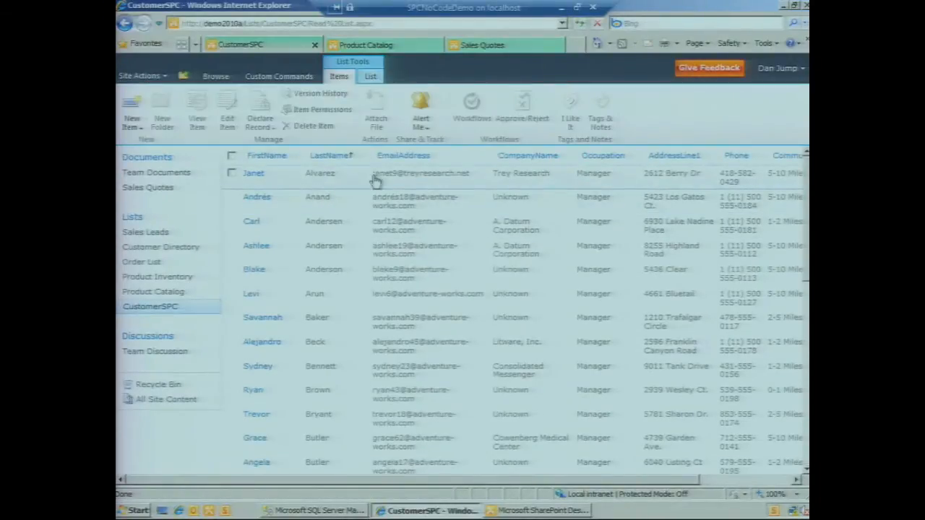
left_click(231, 174)
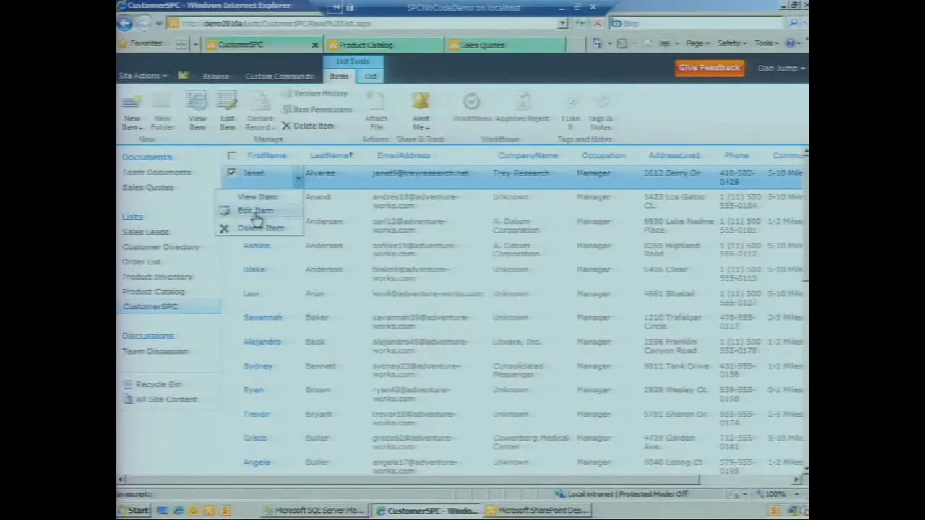
left_click(254, 211)
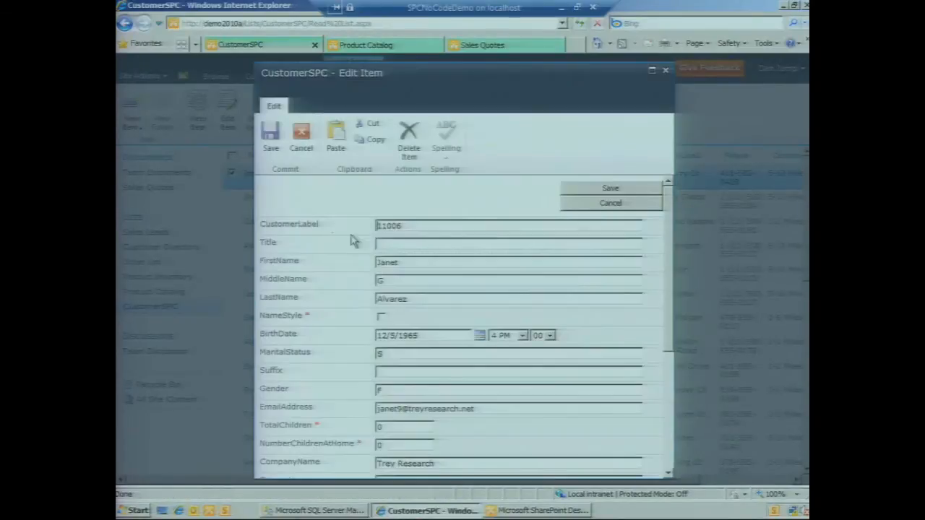
mouse_move(408, 263)
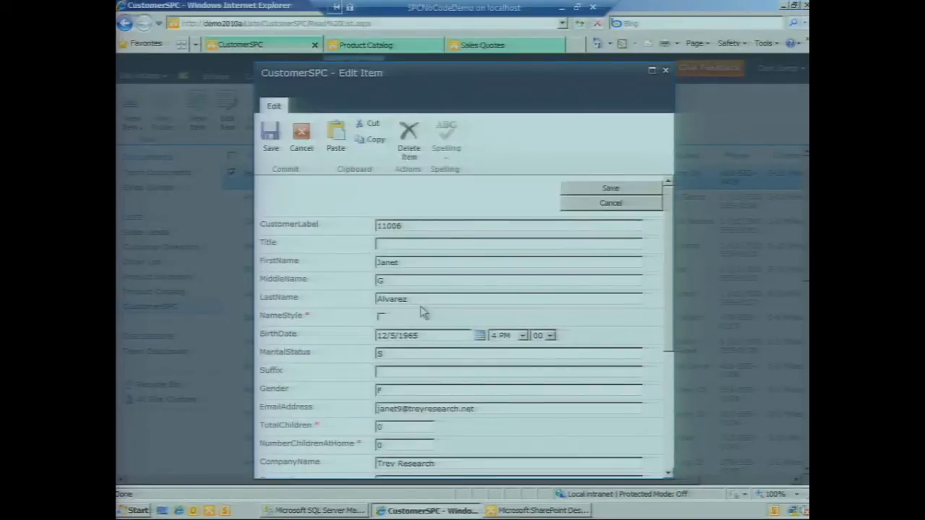
type("Castillo")
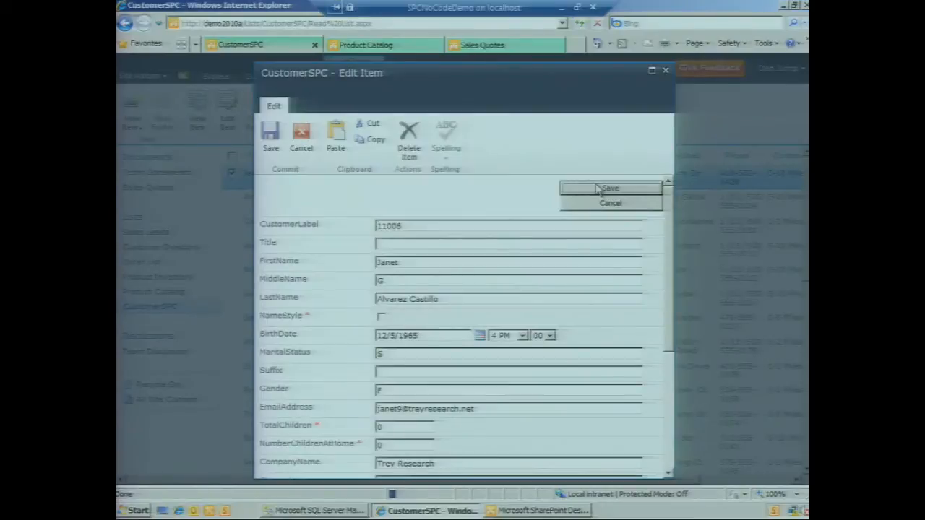
- Check the first DimCustomer row's last name in SSMS matches, then return to the CustomerSPC list
left_click(610, 187)
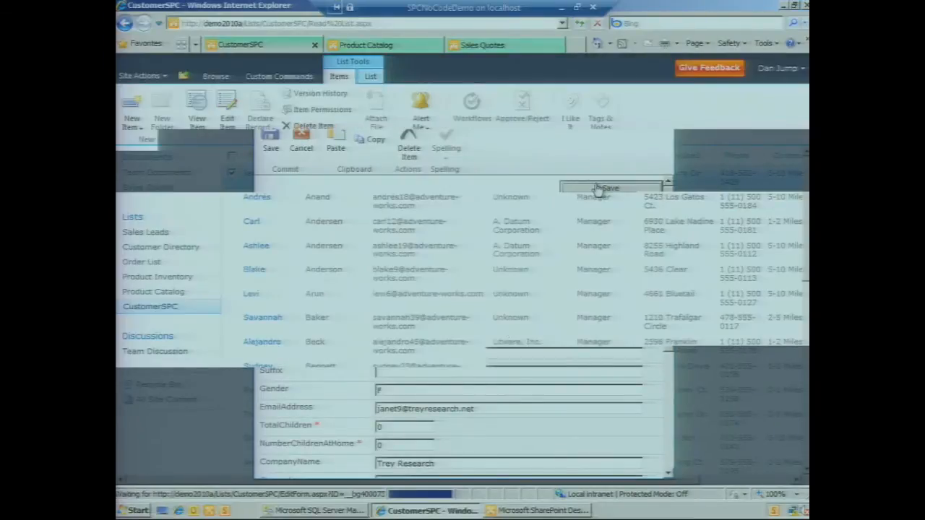
left_click(607, 188)
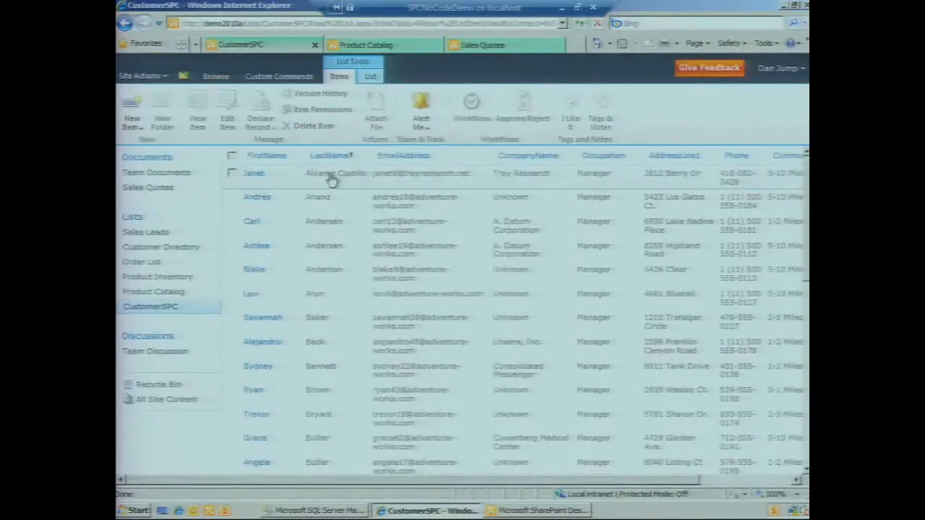
left_click(231, 174)
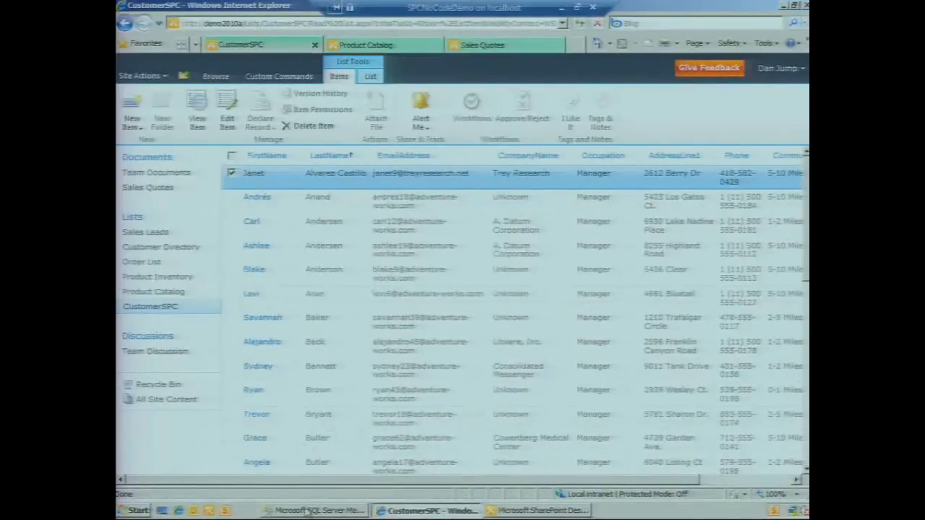
left_click(318, 511)
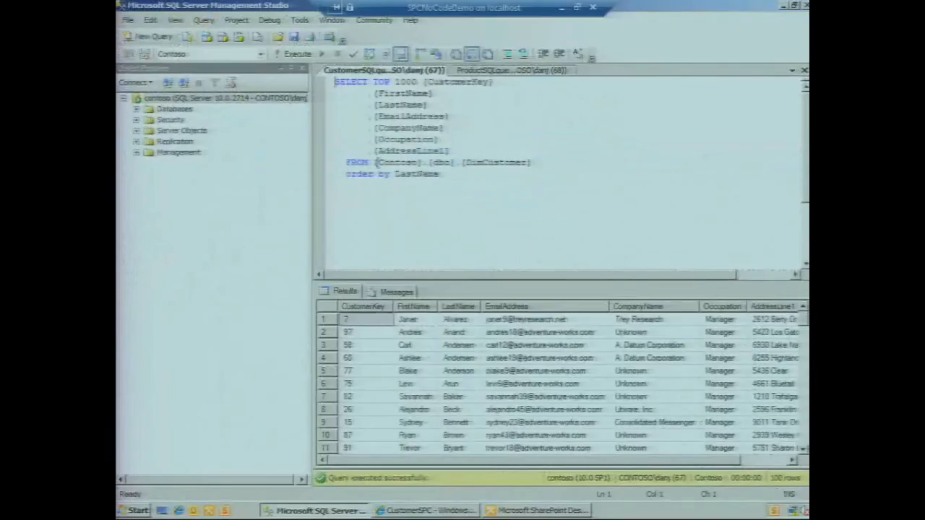
left_click(455, 319)
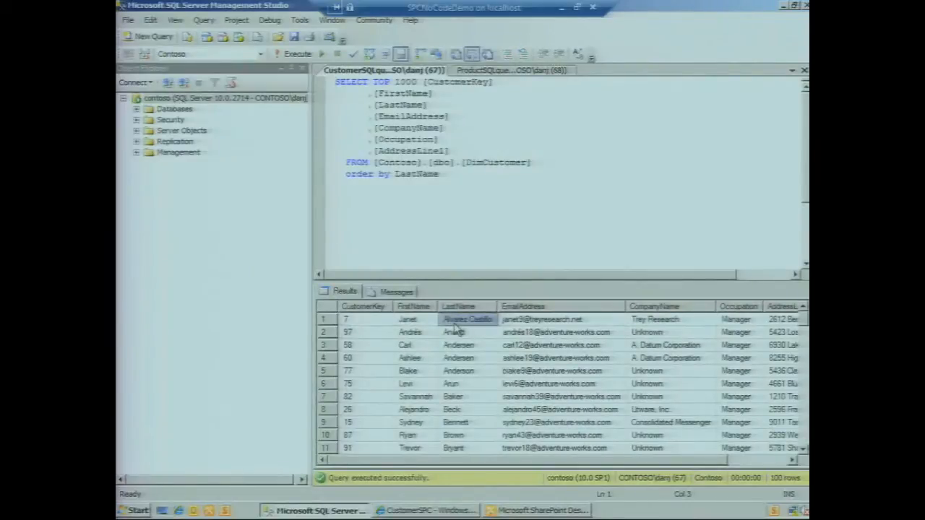
left_click(426, 510)
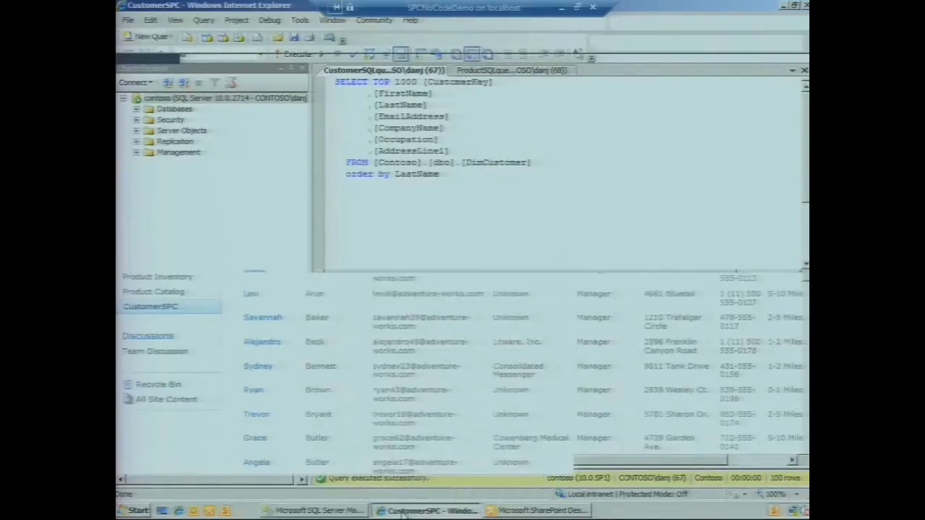
left_click(428, 510)
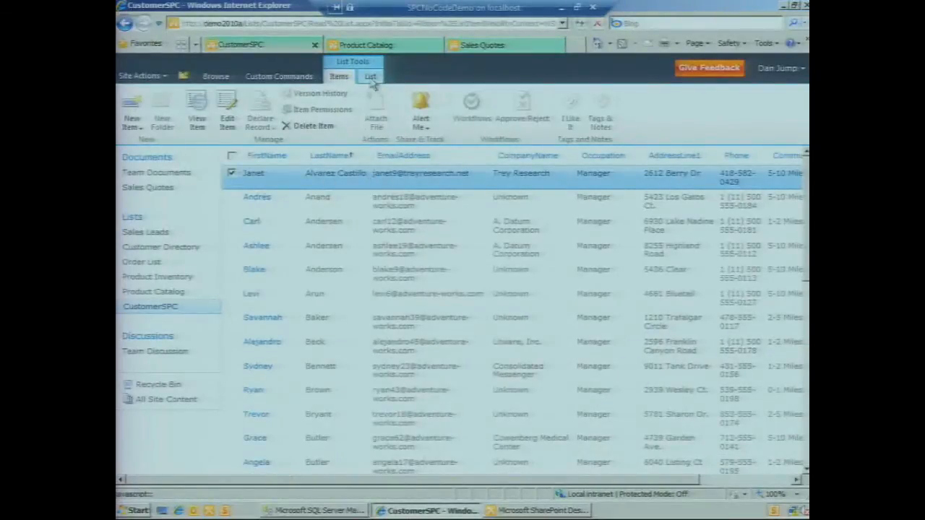
- From the List ribbon, start Connect to Outlook for the CustomerSPC list
left_click(370, 75)
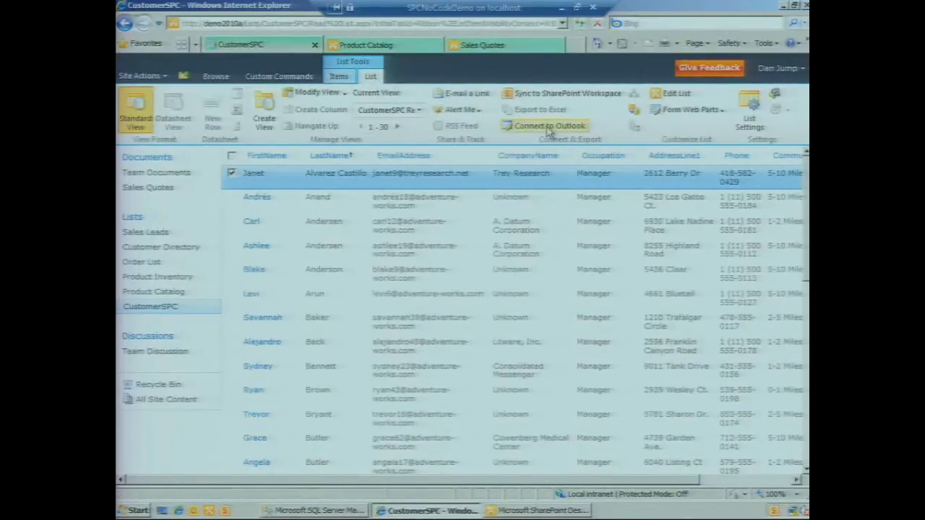
left_click(549, 124)
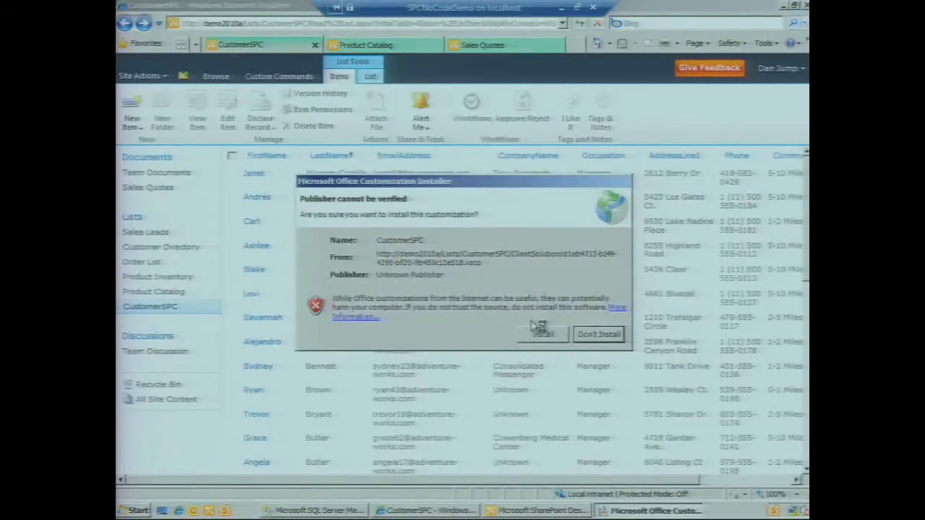
- Install the CustomerSPC Office customization and dismiss the success message
left_click(542, 334)
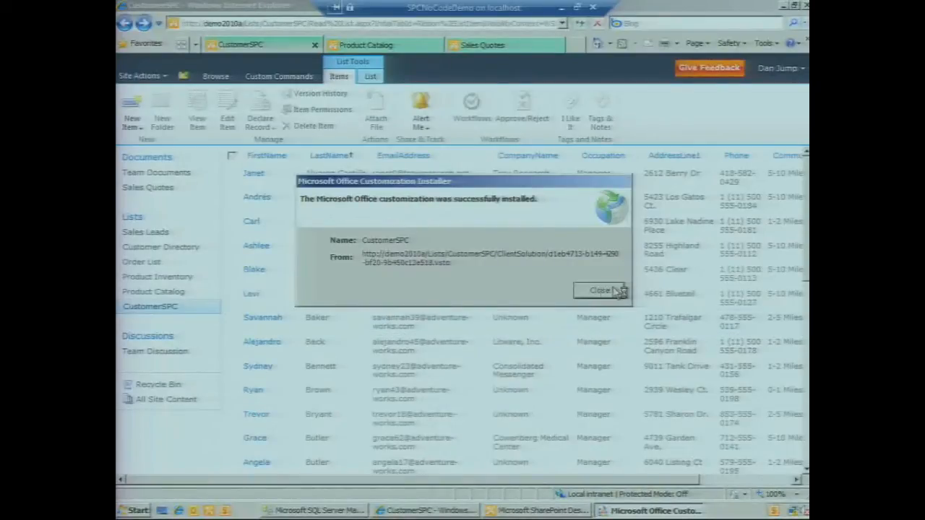
mouse_move(492, 273)
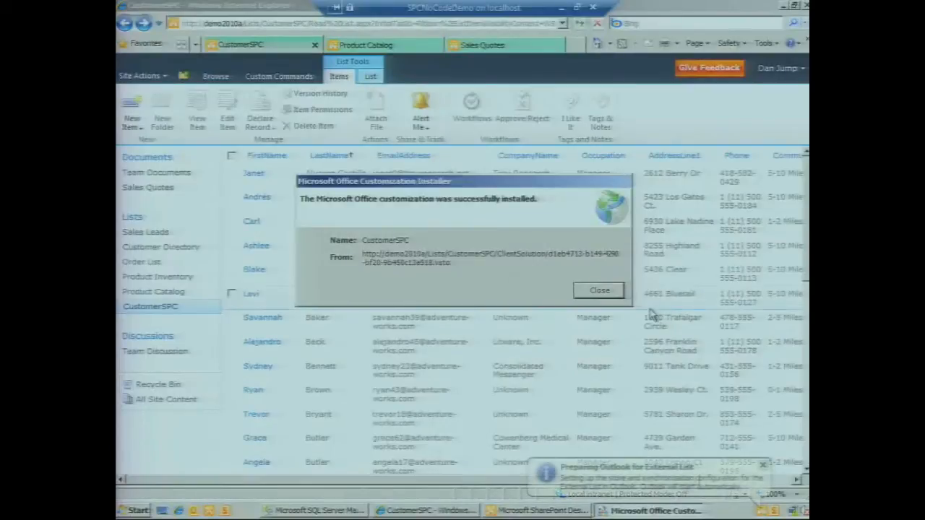
left_click(598, 289)
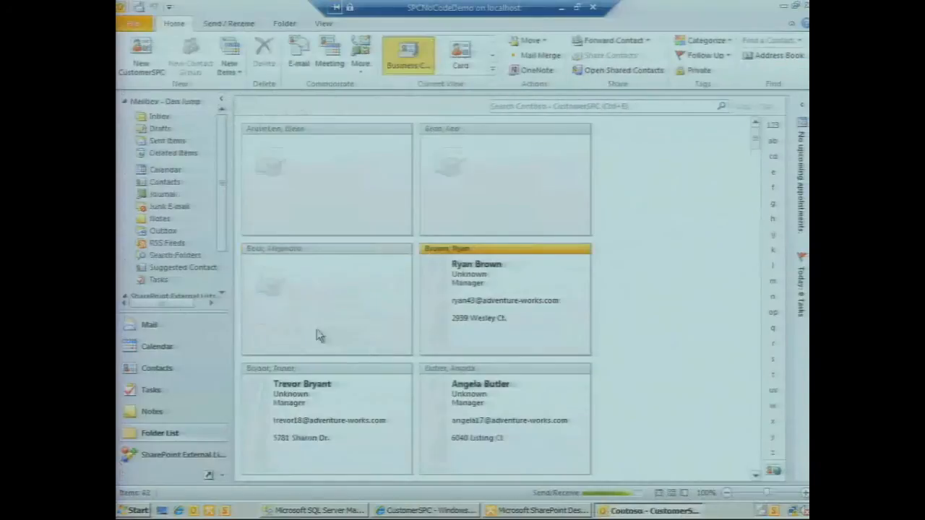
- Scroll the CustomerSPC contact cards in Outlook back to the top
scroll("up", 3)
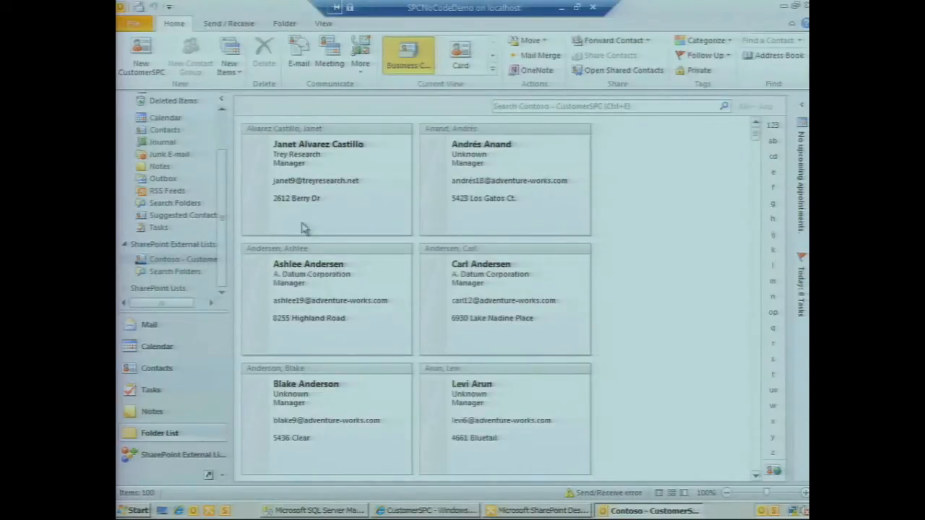
mouse_move(162, 259)
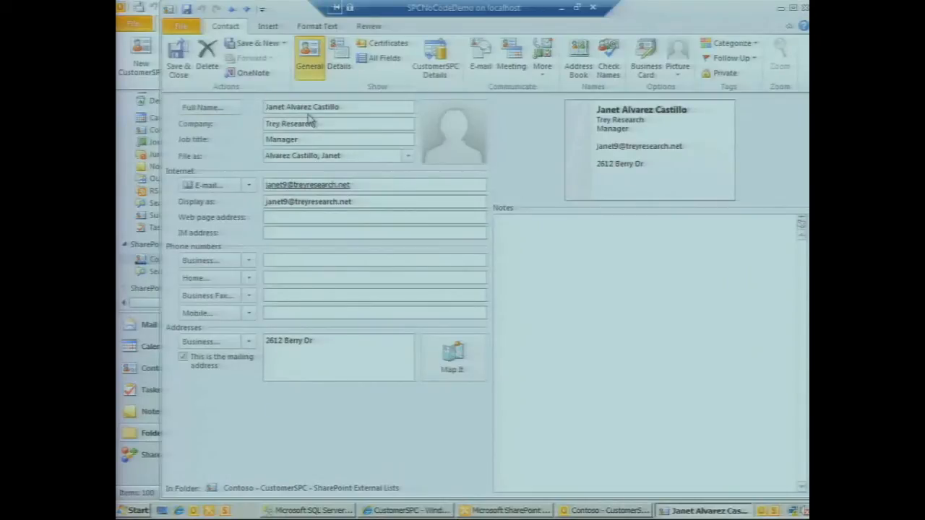
mouse_move(248, 220)
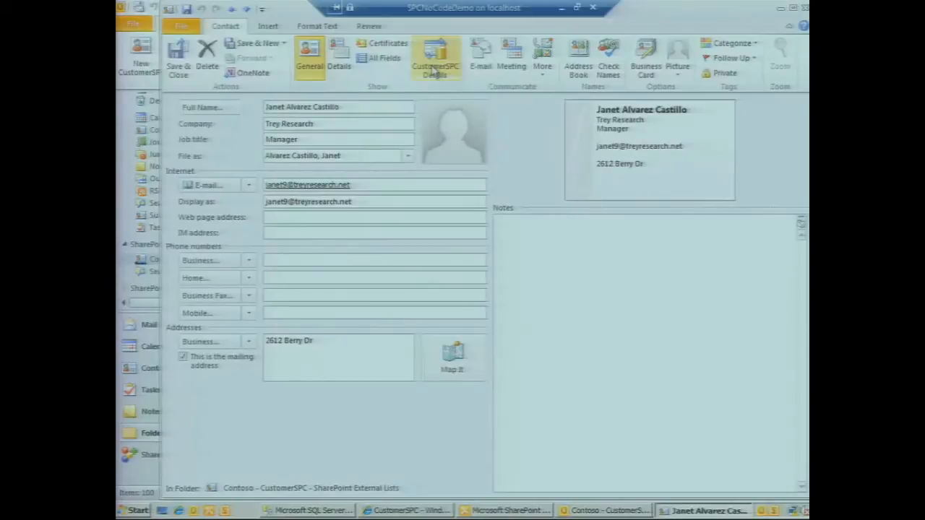
mouse_move(435, 58)
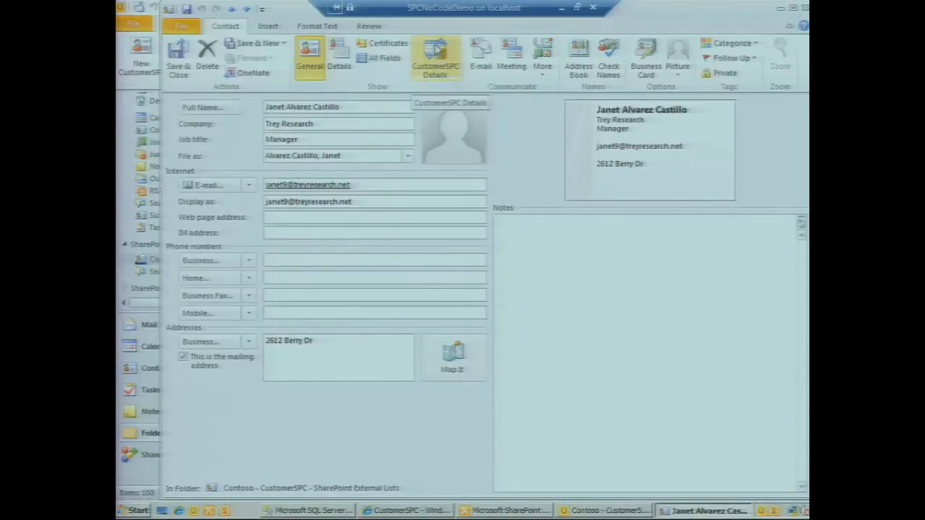
- View the contact's CustomerSPC Details fields, then return to the General page
left_click(435, 57)
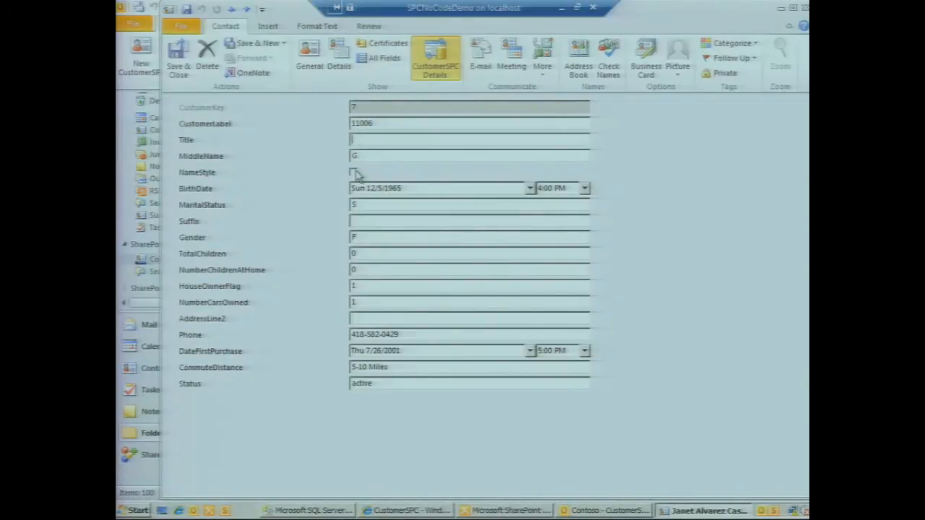
mouse_move(282, 327)
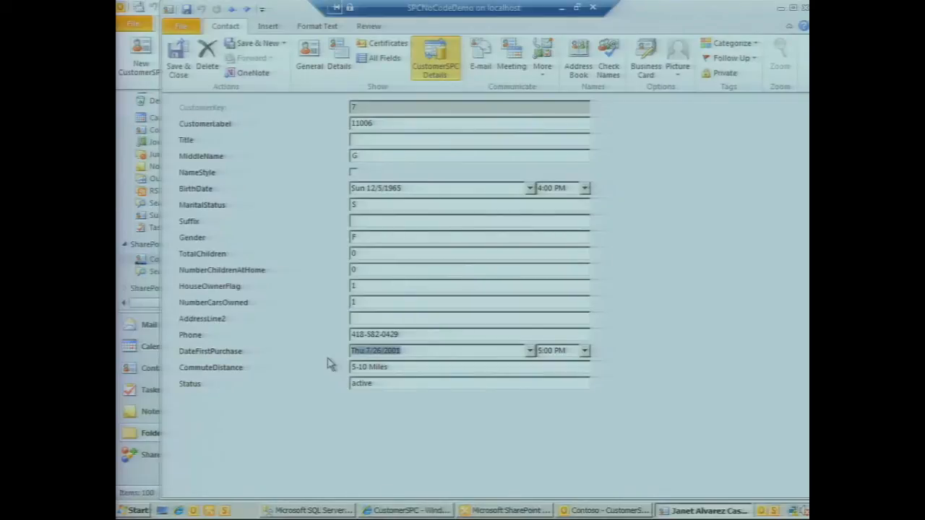
mouse_move(304, 260)
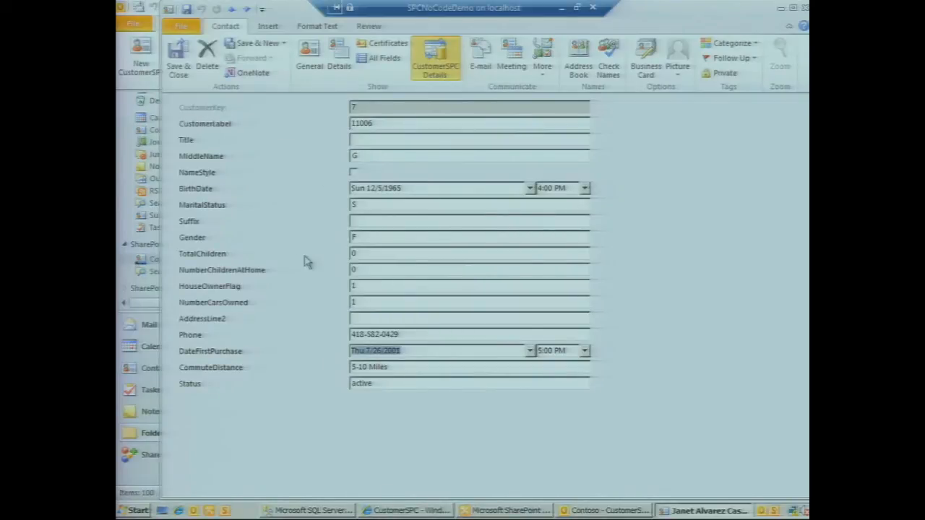
mouse_move(289, 250)
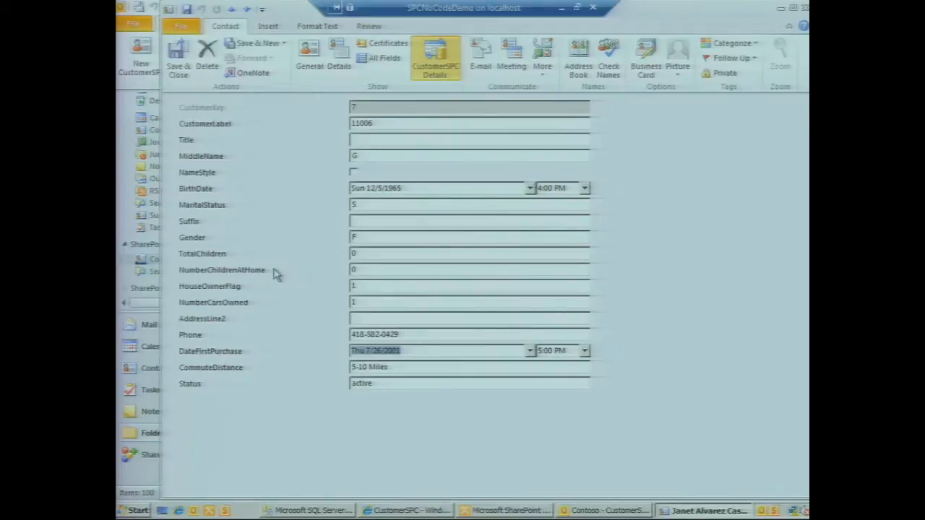
mouse_move(310, 55)
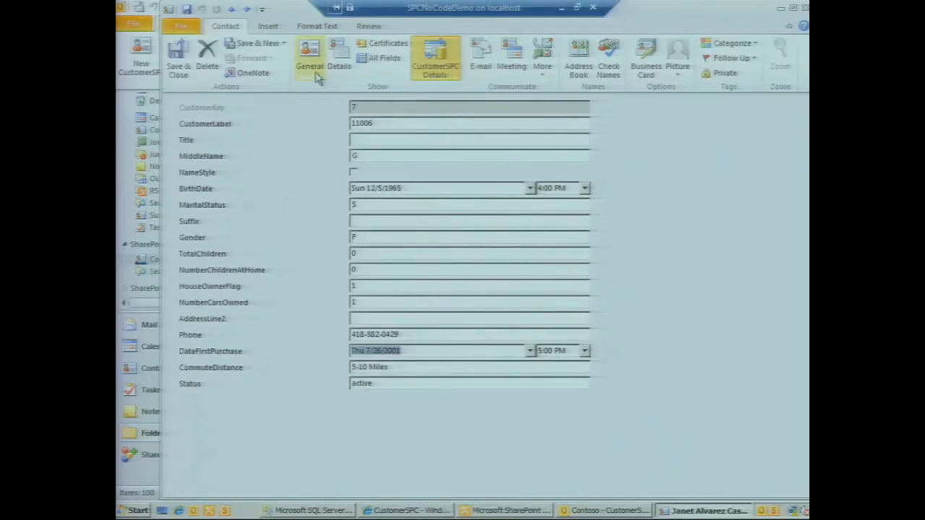
left_click(309, 56)
type("VP")
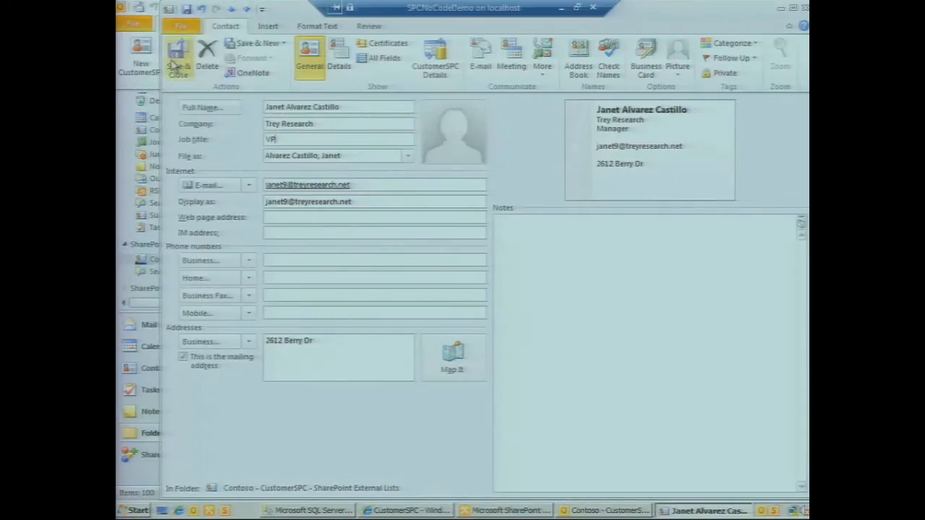
- Save & Close the contact, then re-run the DimCustomer query in SSMS showing VP
left_click(179, 58)
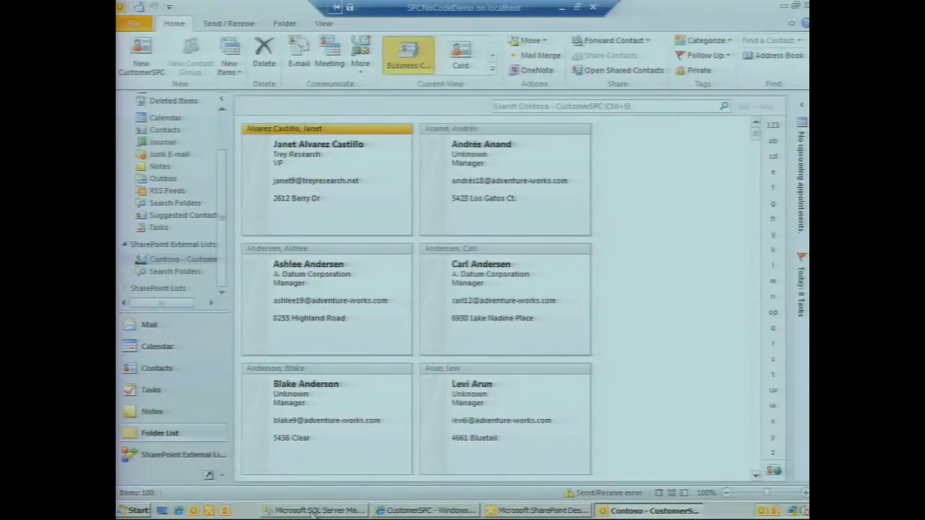
left_click(318, 510)
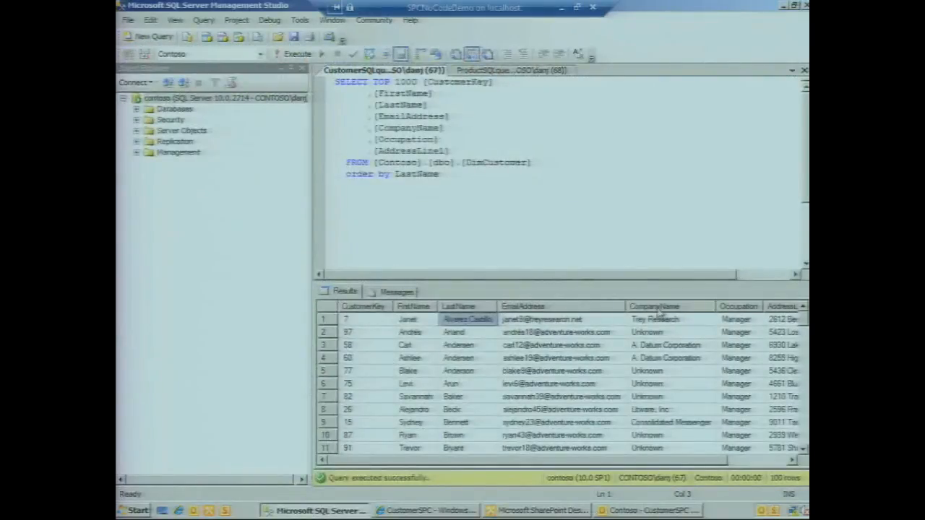
left_click(736, 319)
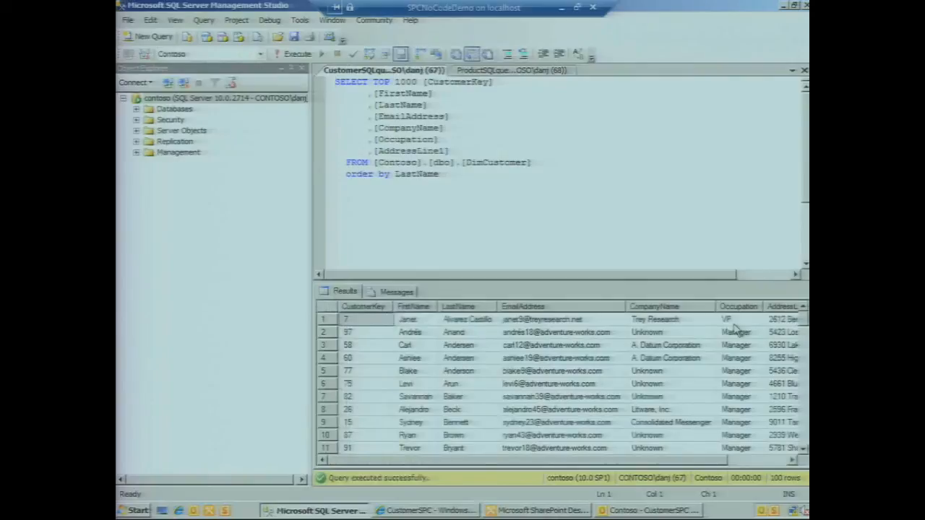
left_click(737, 320)
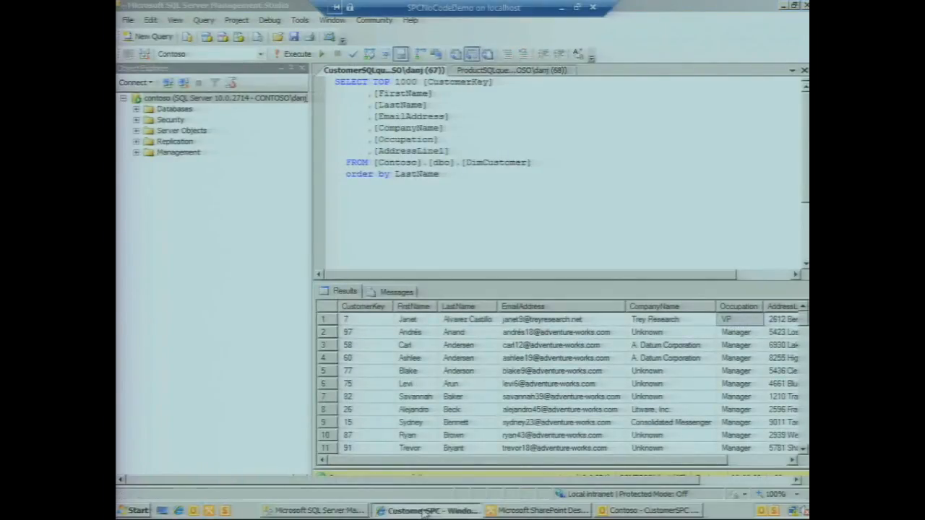
- Reload the CustomerSPC list in the browser so the first row's occupation reads VP
left_click(426, 510)
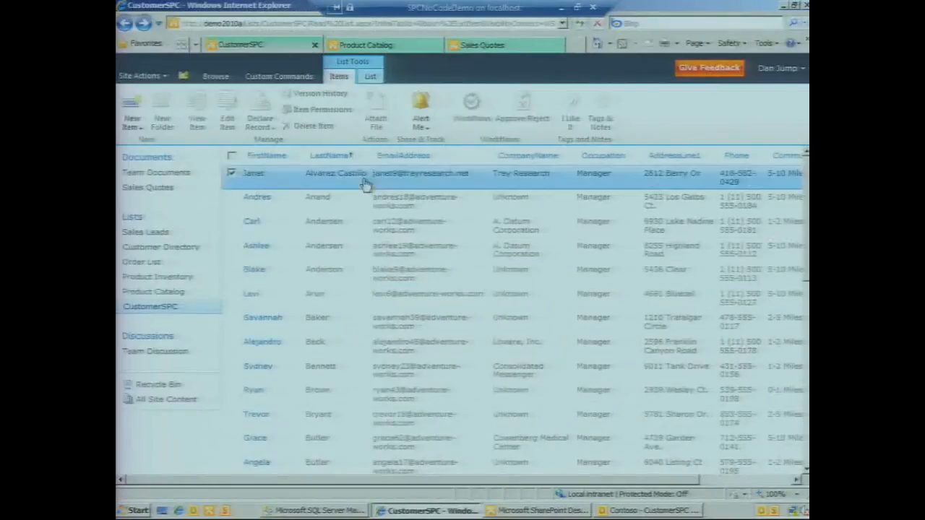
mouse_move(610, 180)
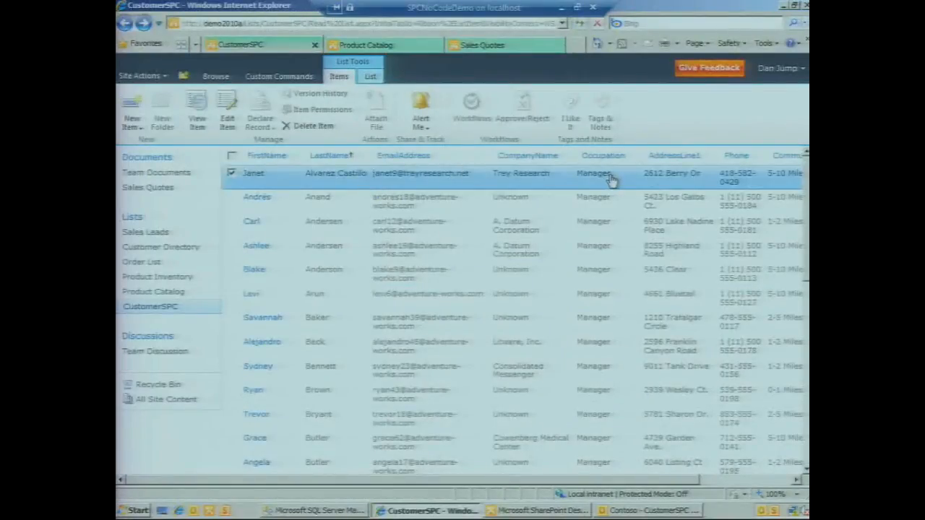
left_click(231, 173)
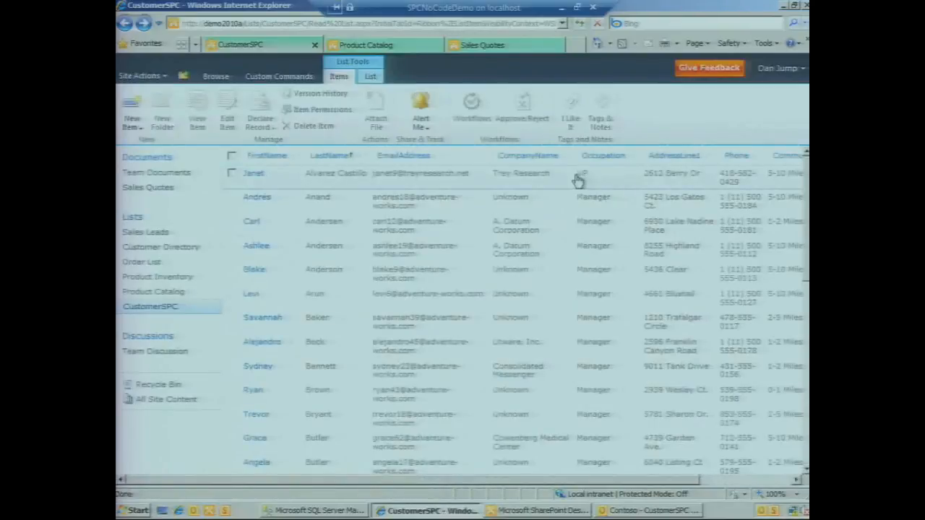
left_click(232, 174)
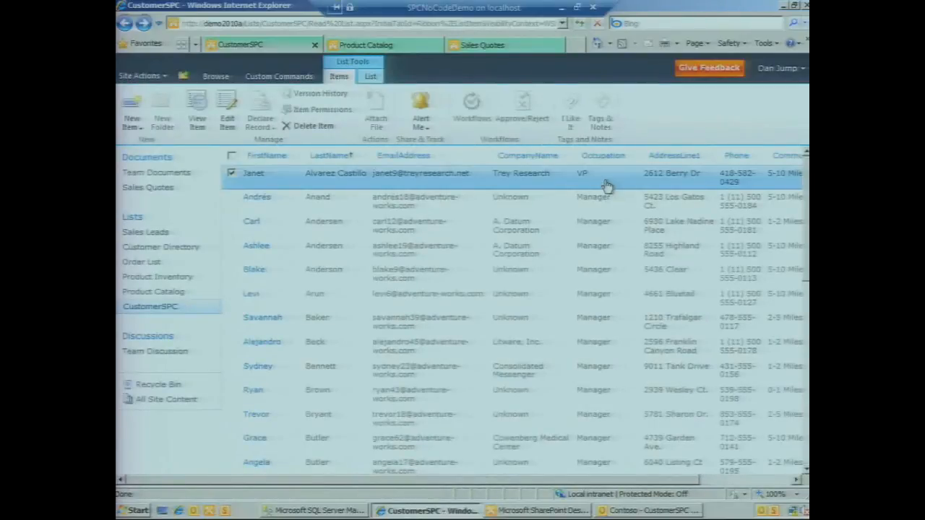